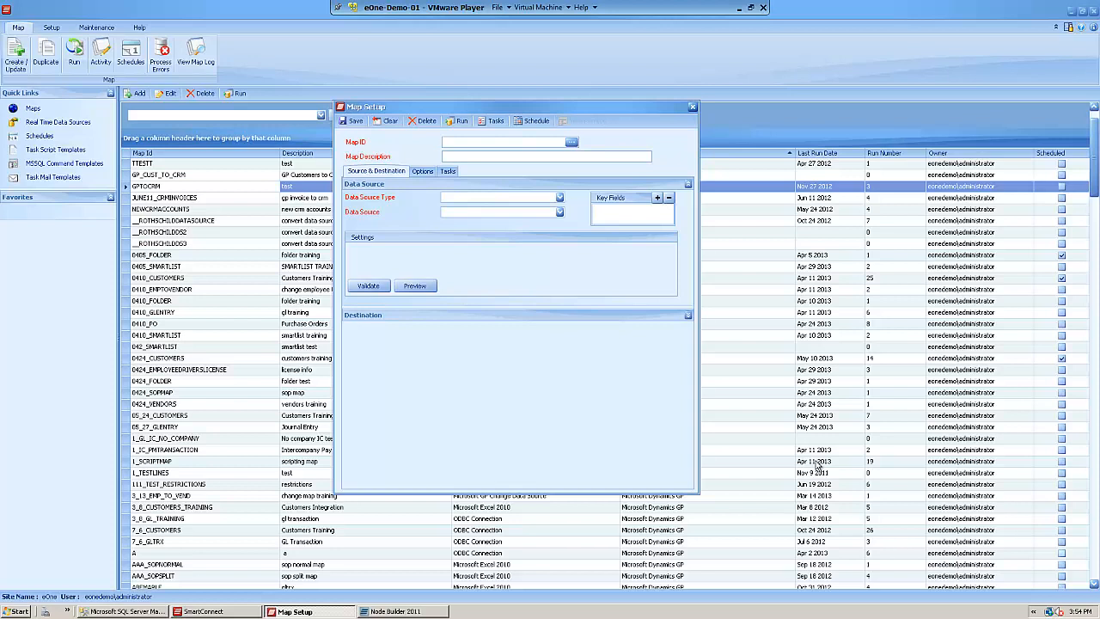
- Pick the existing CUSTOMER map from the map list
click(502, 142)
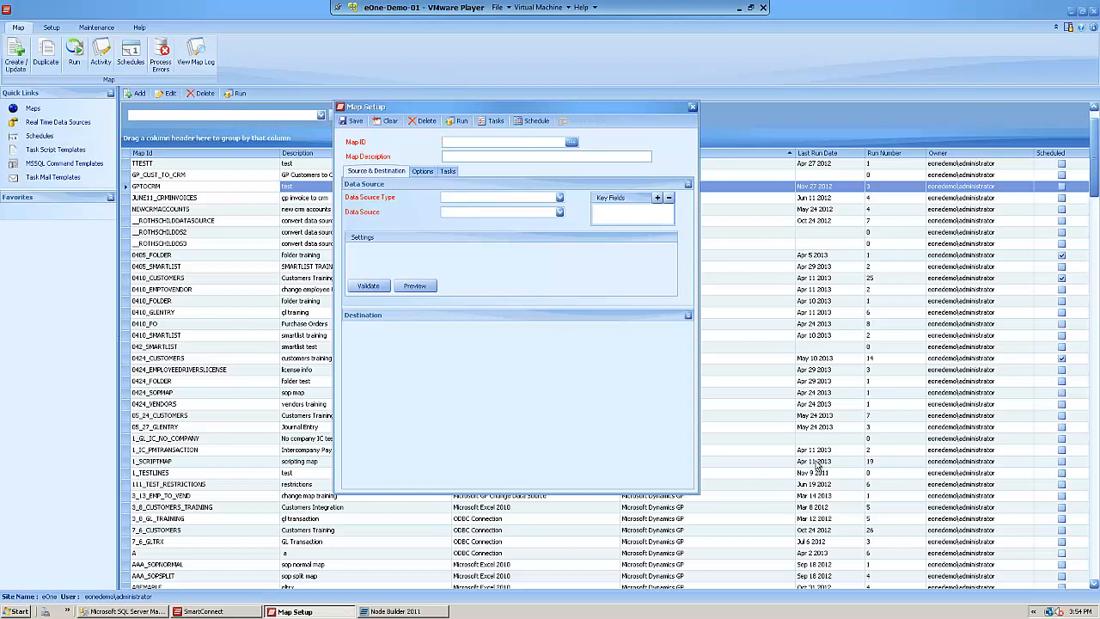
mouse_move(560, 141)
text(CUSTOMER)
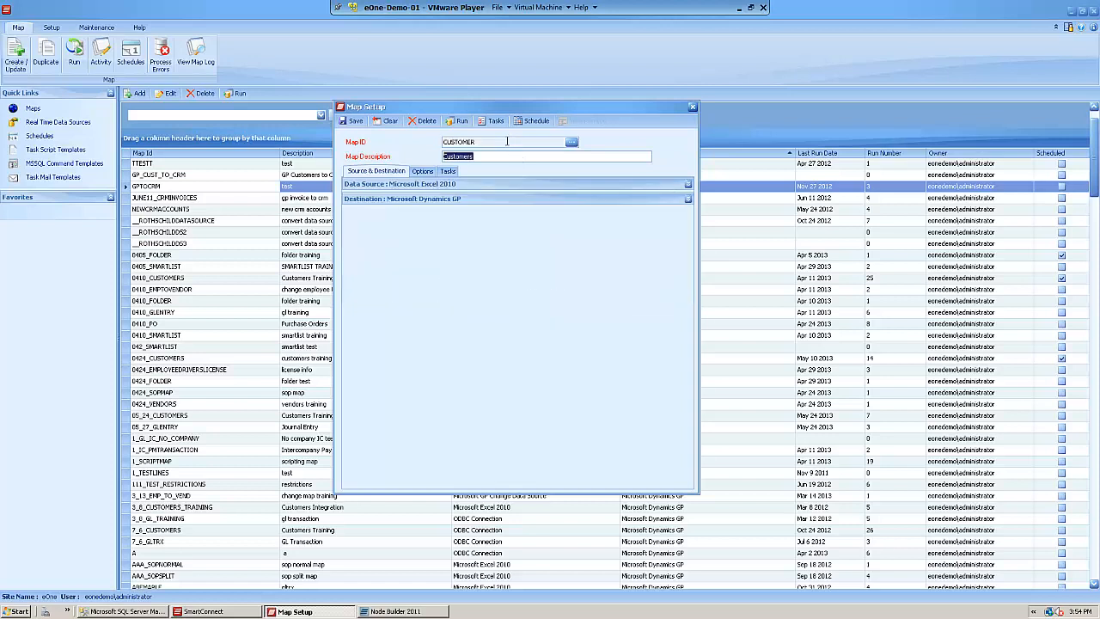
- Expand the Dynamics GP destination section to show Receivables group and Customers nodes
click(687, 204)
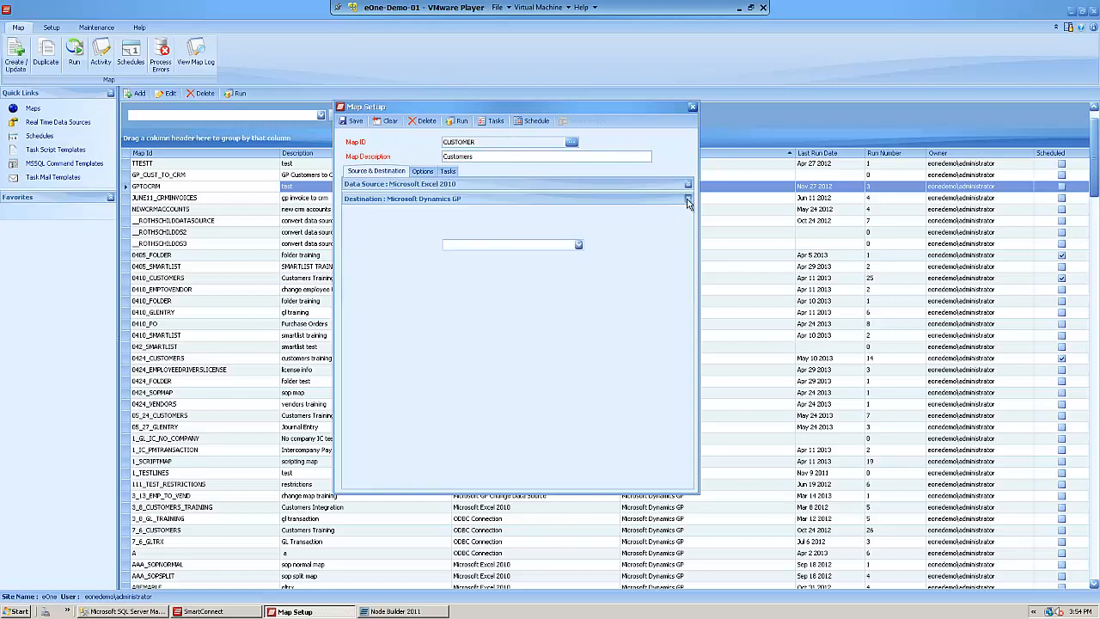
click(688, 198)
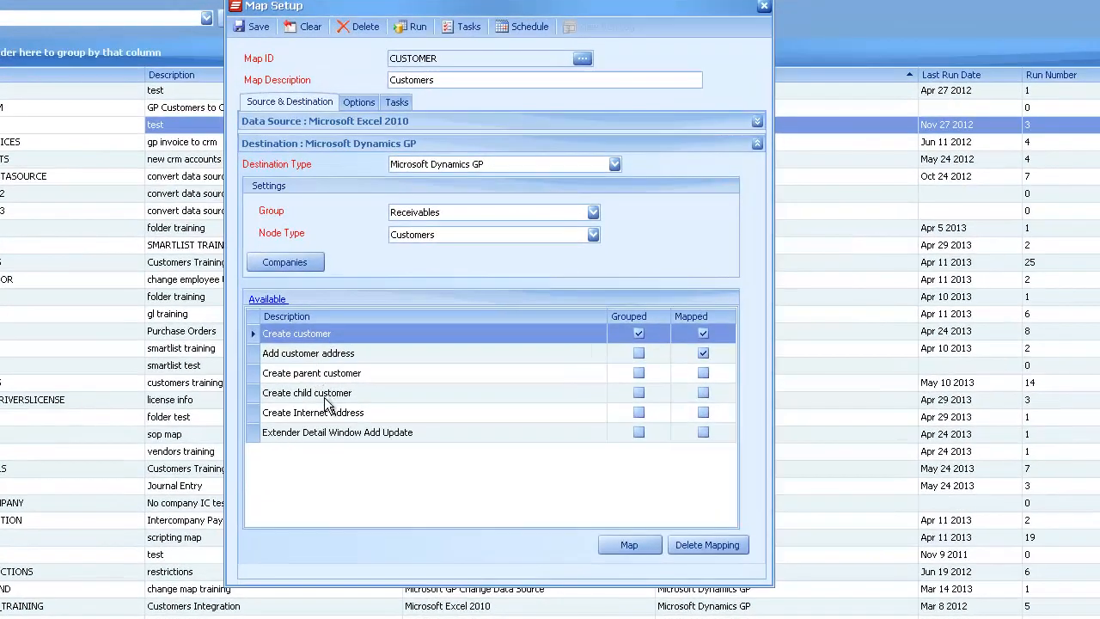
mouse_move(325, 421)
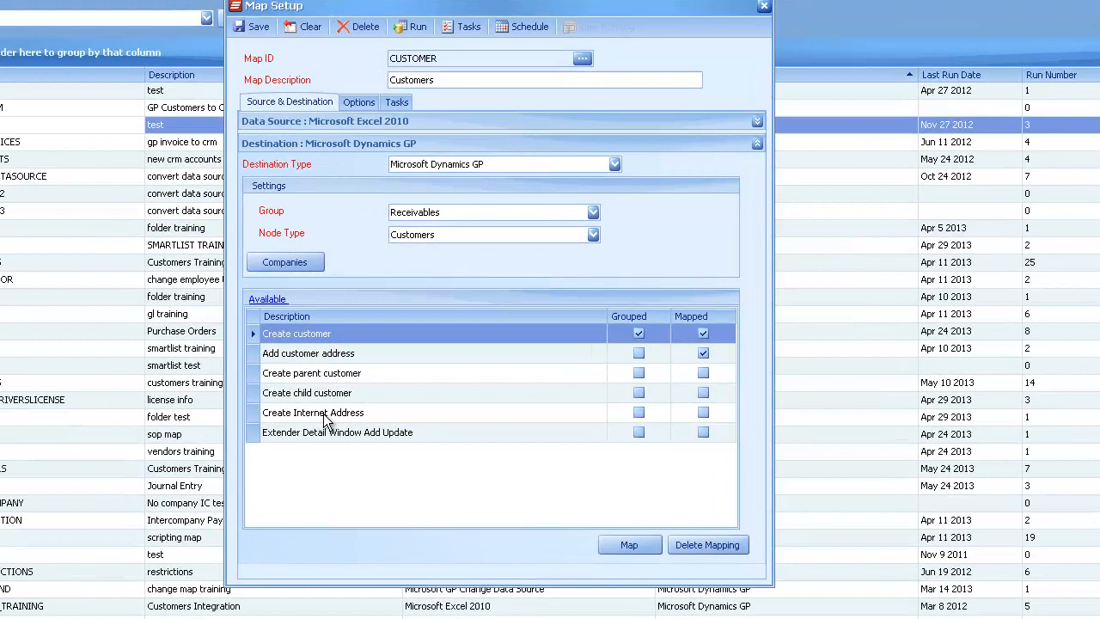
mouse_move(309, 440)
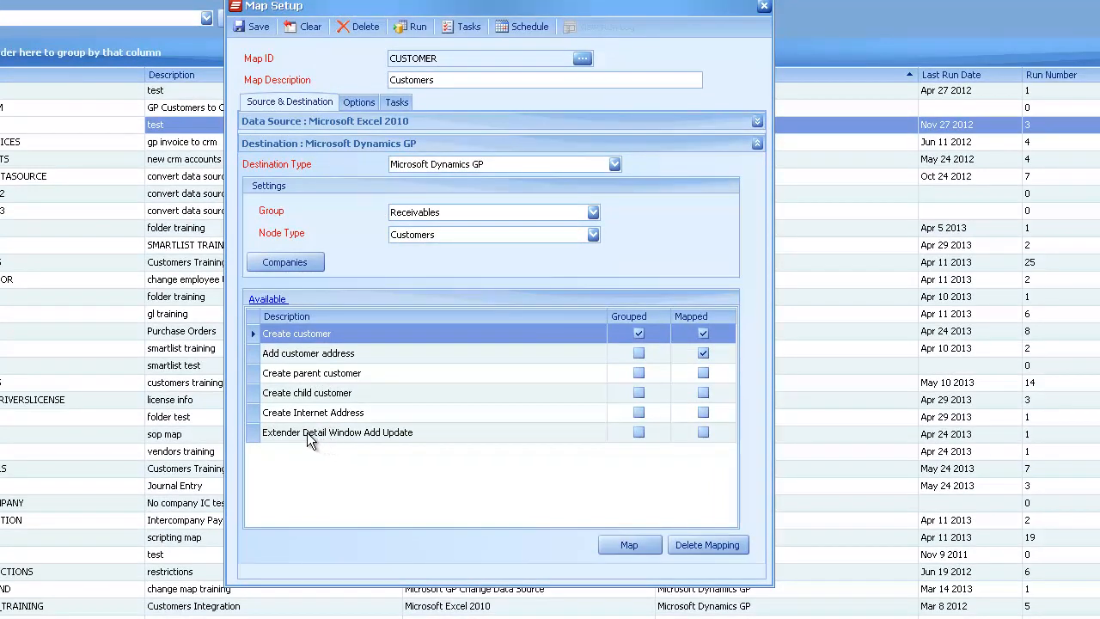
mouse_move(358, 446)
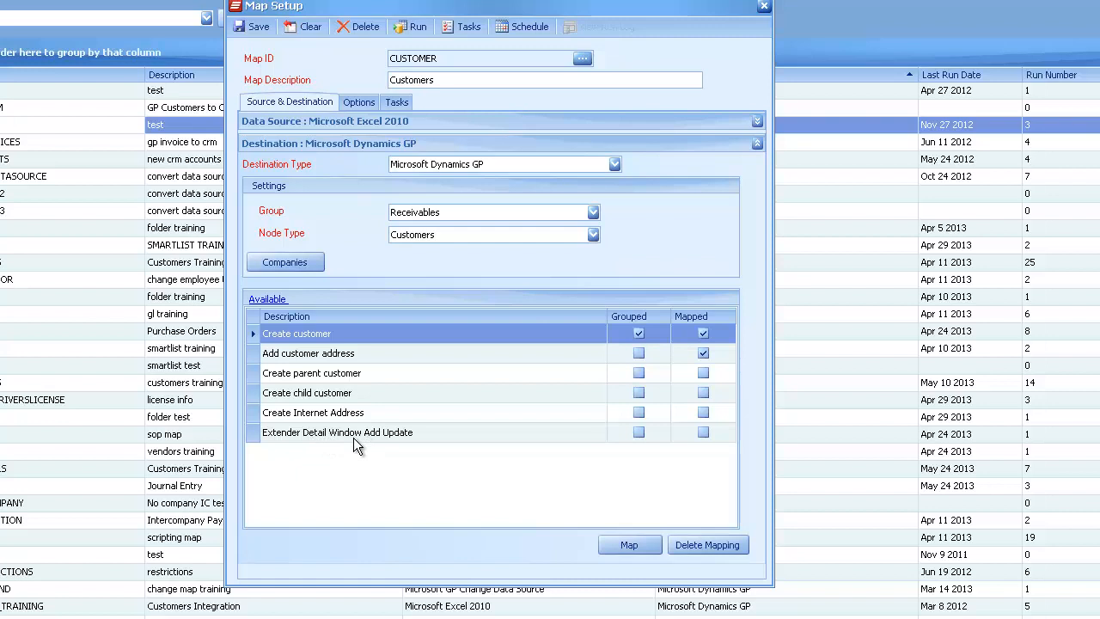
mouse_move(260, 462)
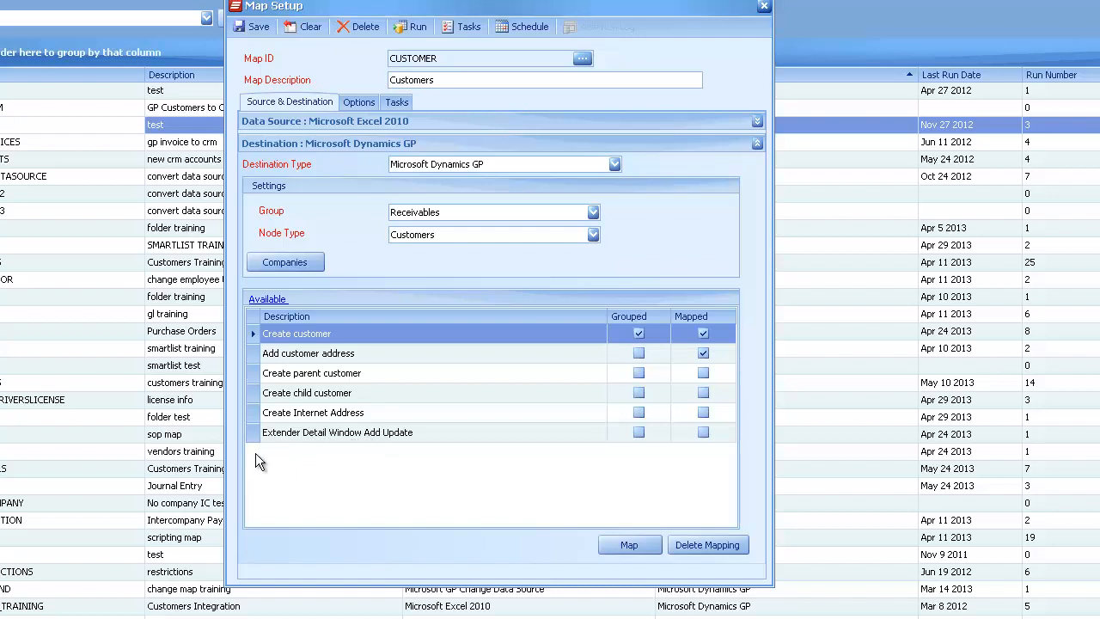
mouse_move(379, 467)
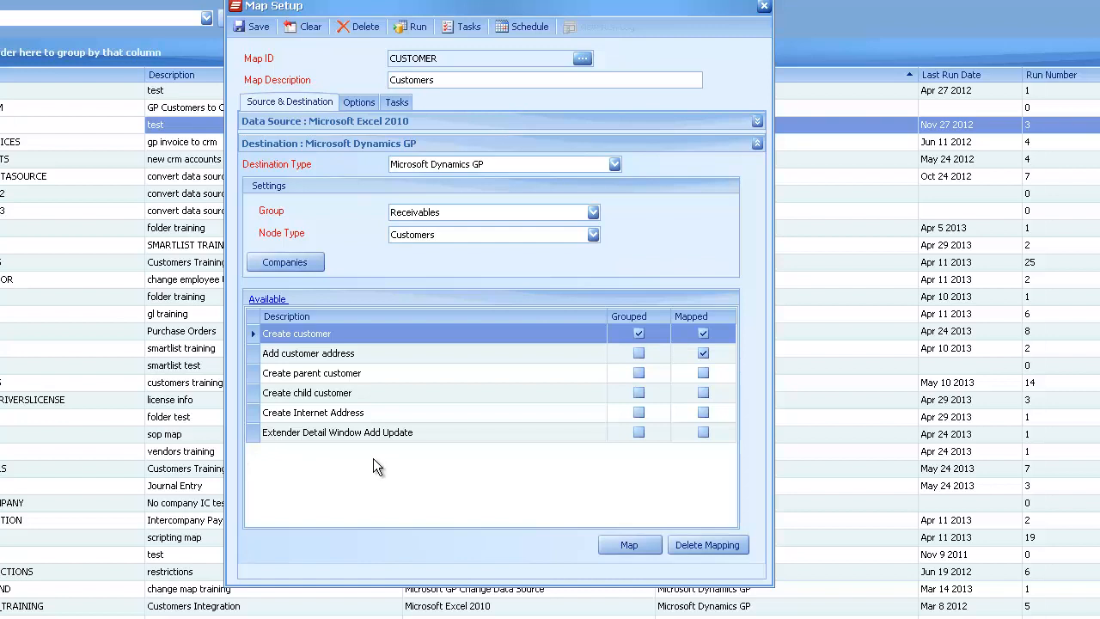
mouse_move(438, 456)
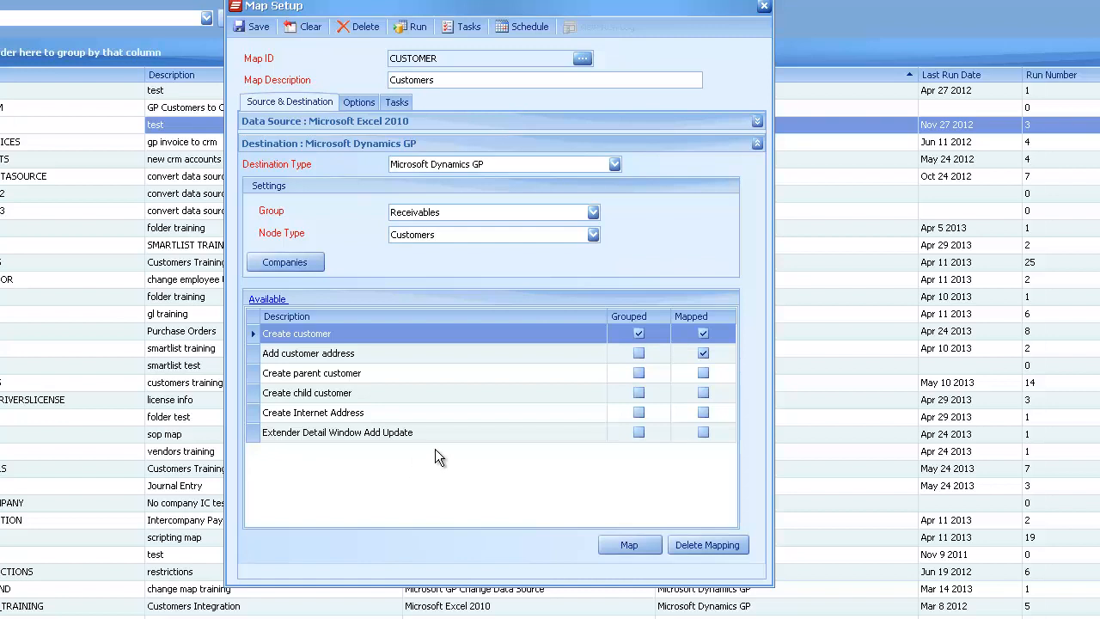
mouse_move(325, 470)
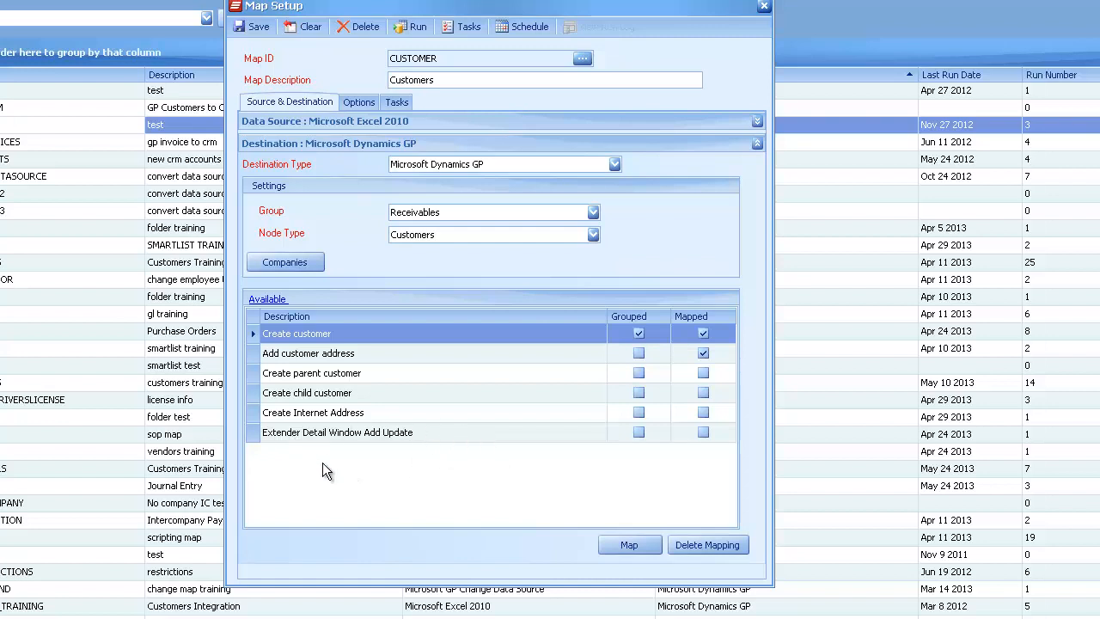
mouse_move(299, 231)
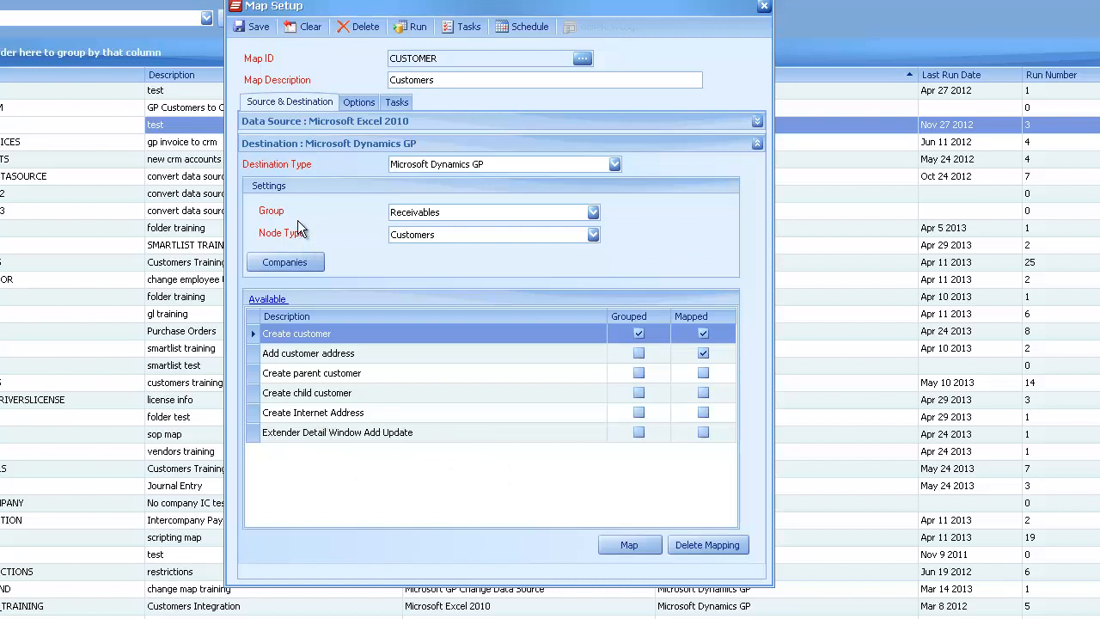
mouse_move(361, 464)
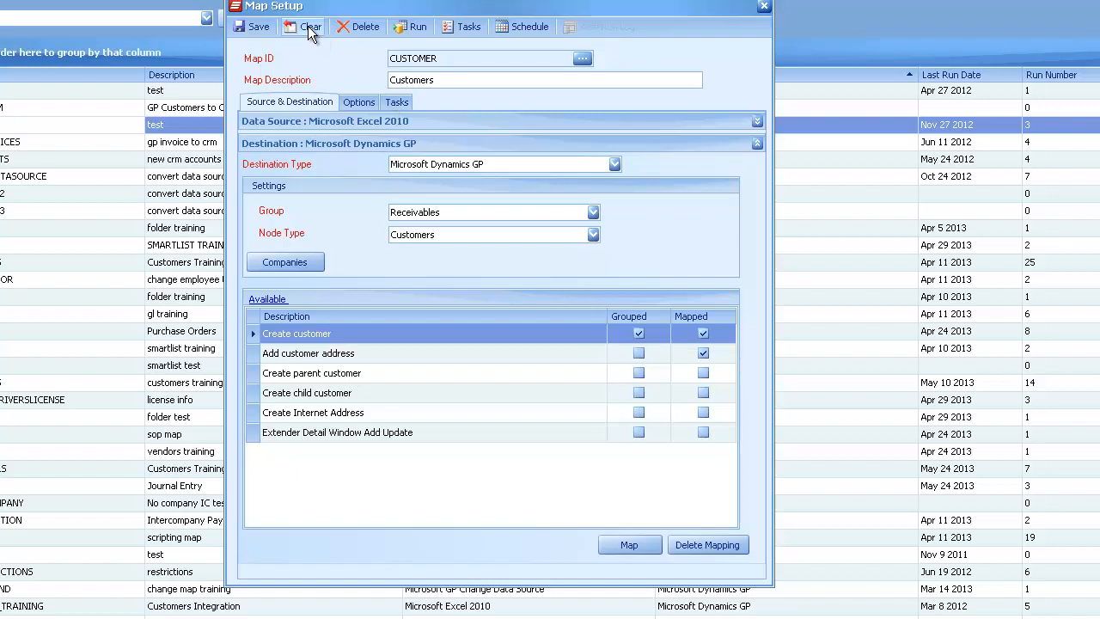
- Create node CUSTOMERCONTACTS in Node Builder with TWO default database and SmartConnect node creation
click(310, 26)
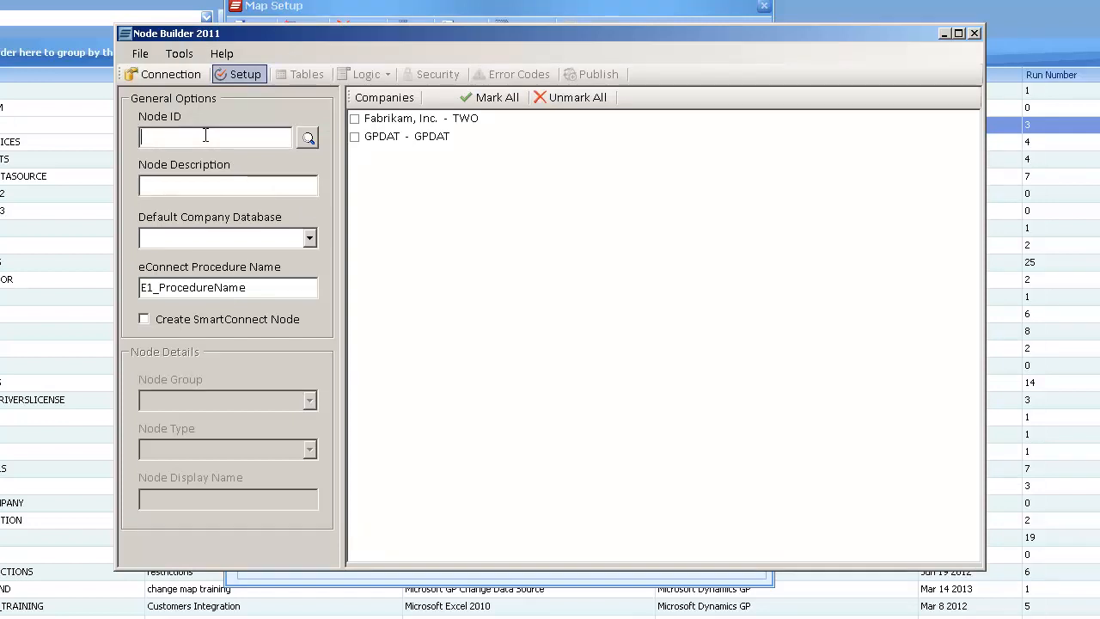
text(custome)
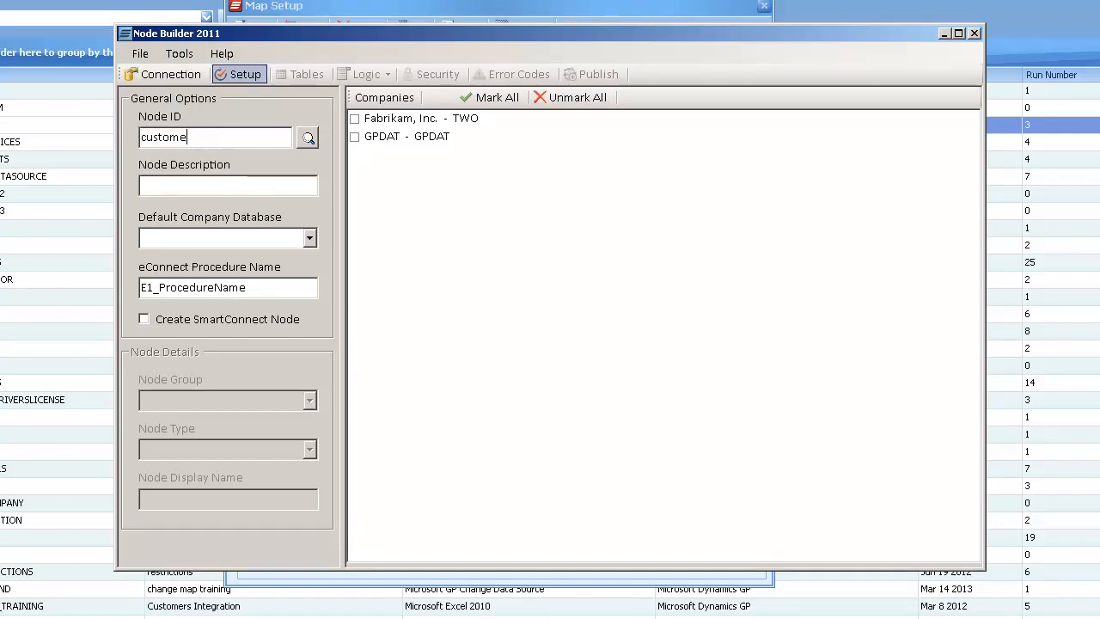
text(rcontacts)
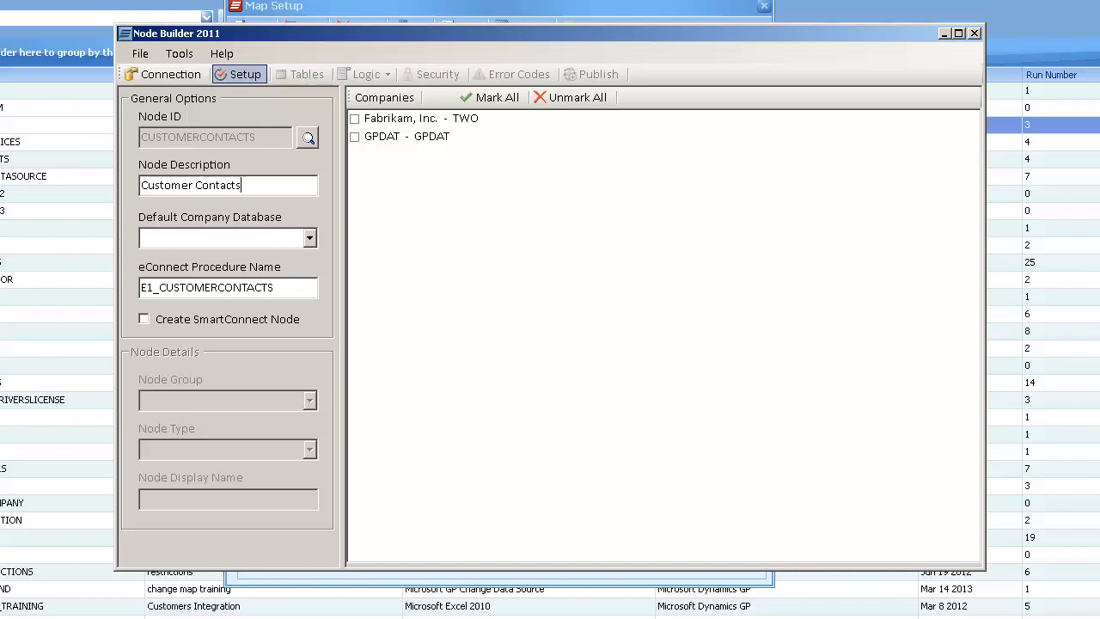
click(308, 238)
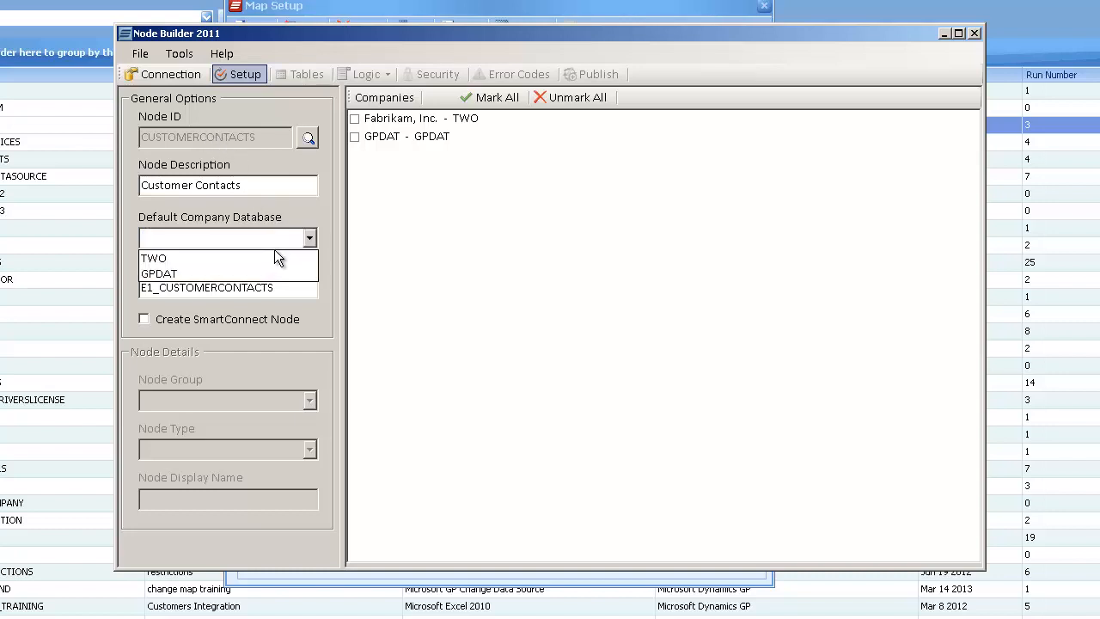
click(153, 258)
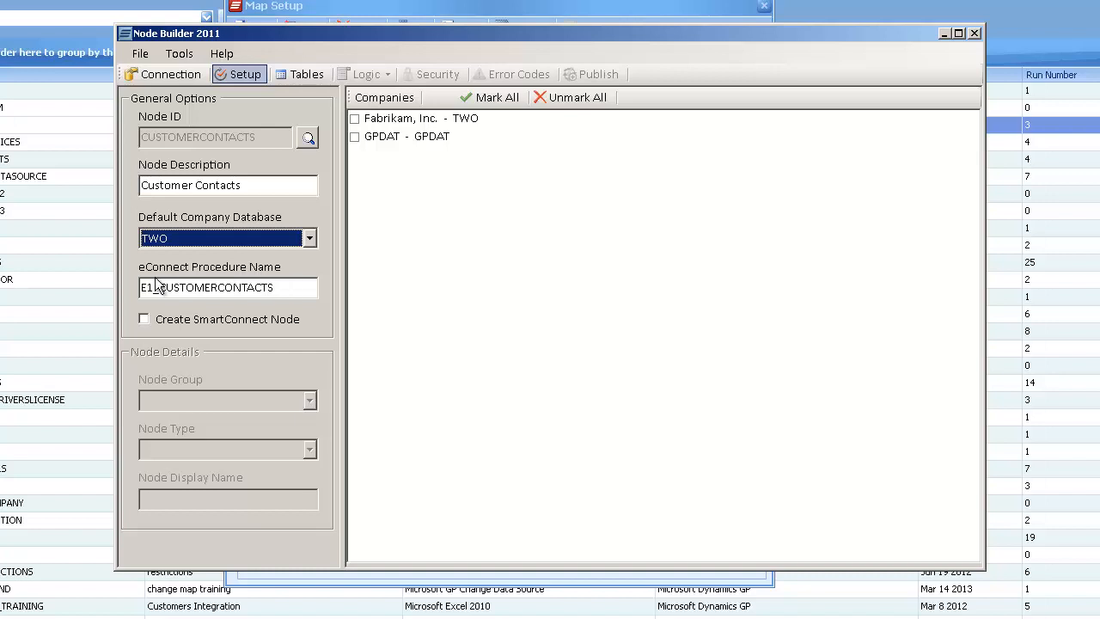
mouse_move(163, 325)
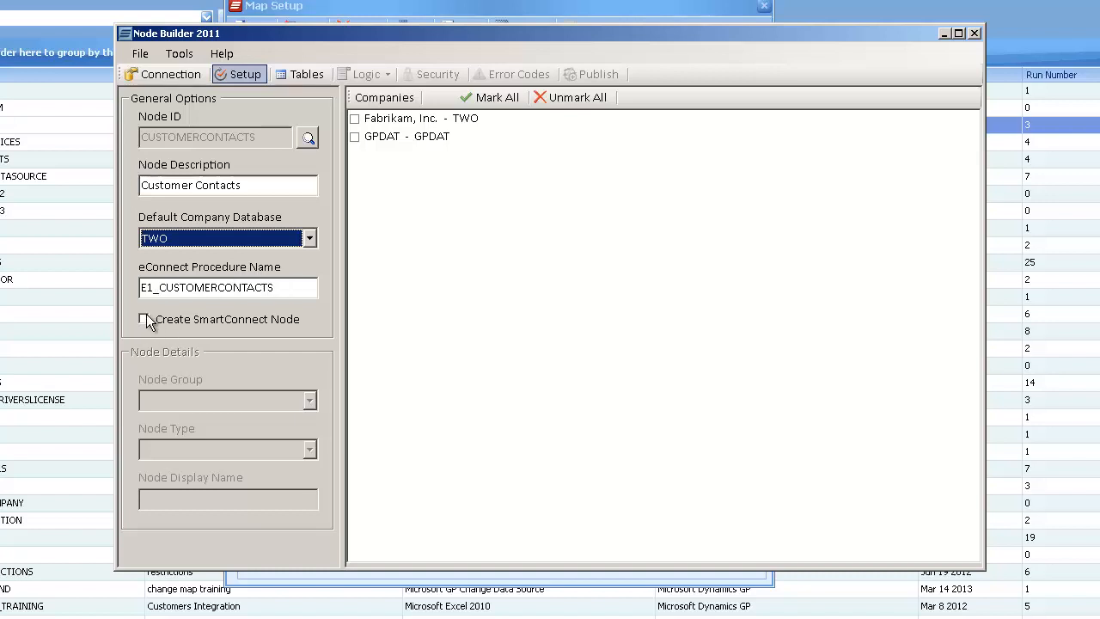
click(143, 319)
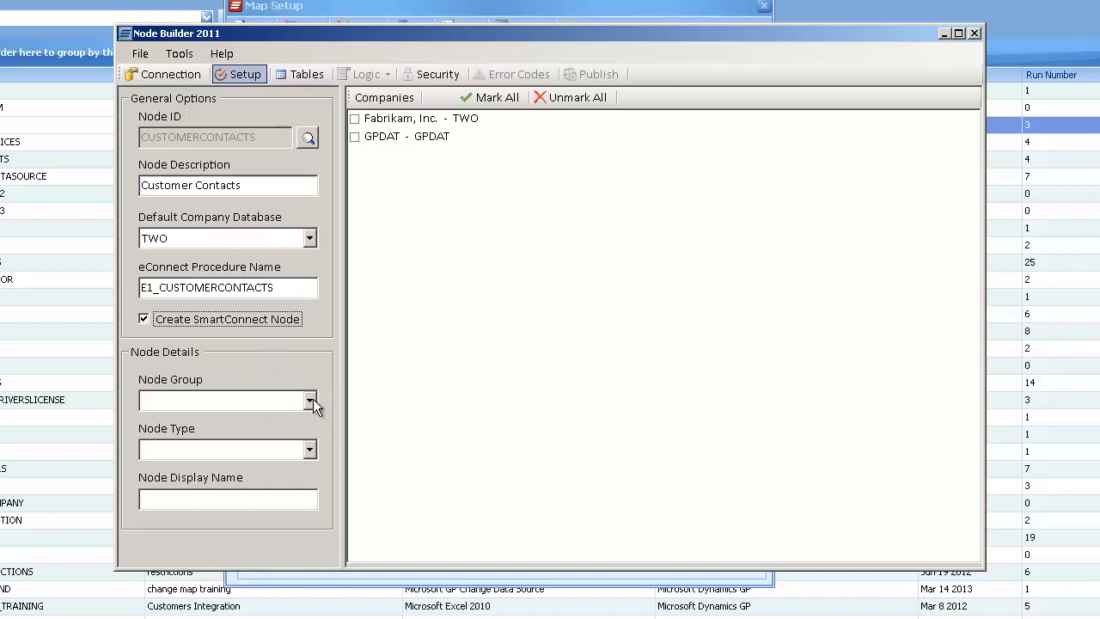
- Set node group and type, display name 'Customer Contacts', and enable Fabrikam, Inc. - TWO
click(308, 400)
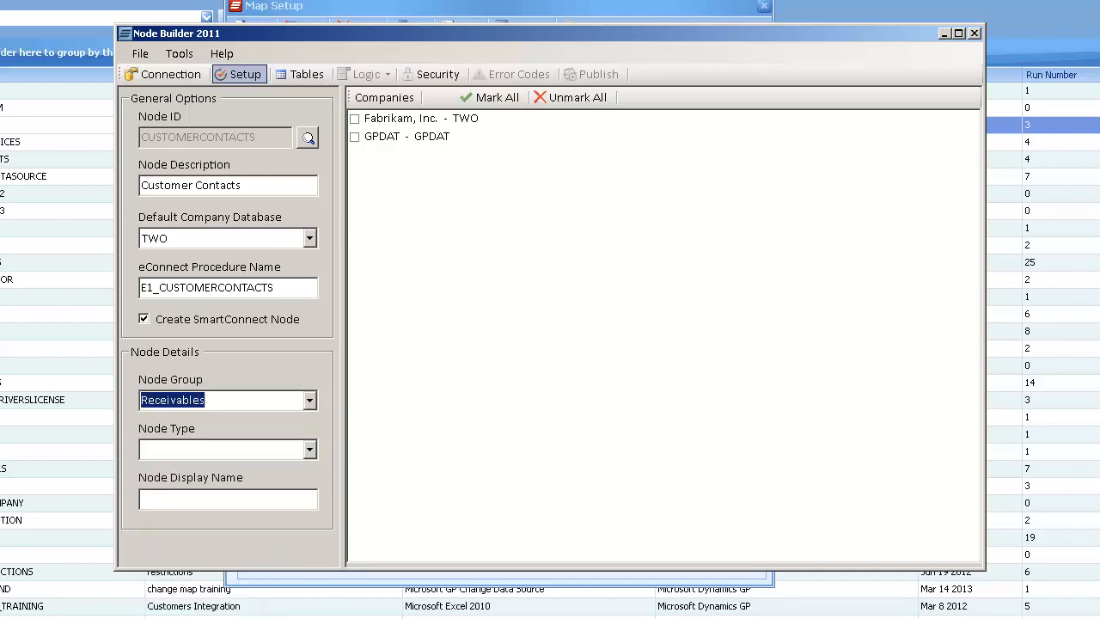
click(309, 449)
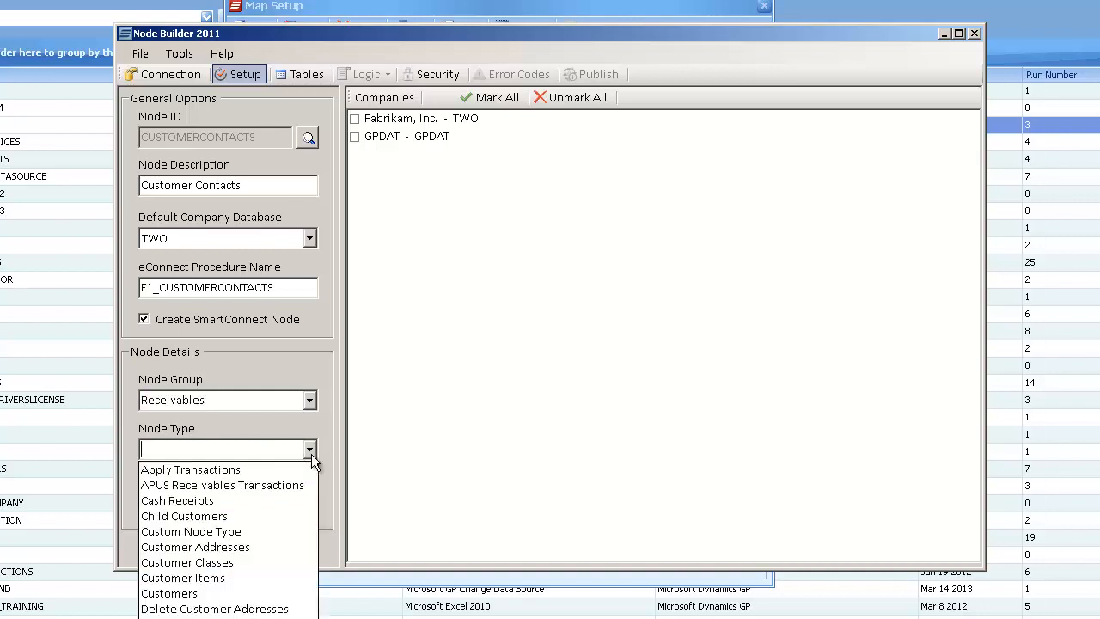
mouse_move(169, 593)
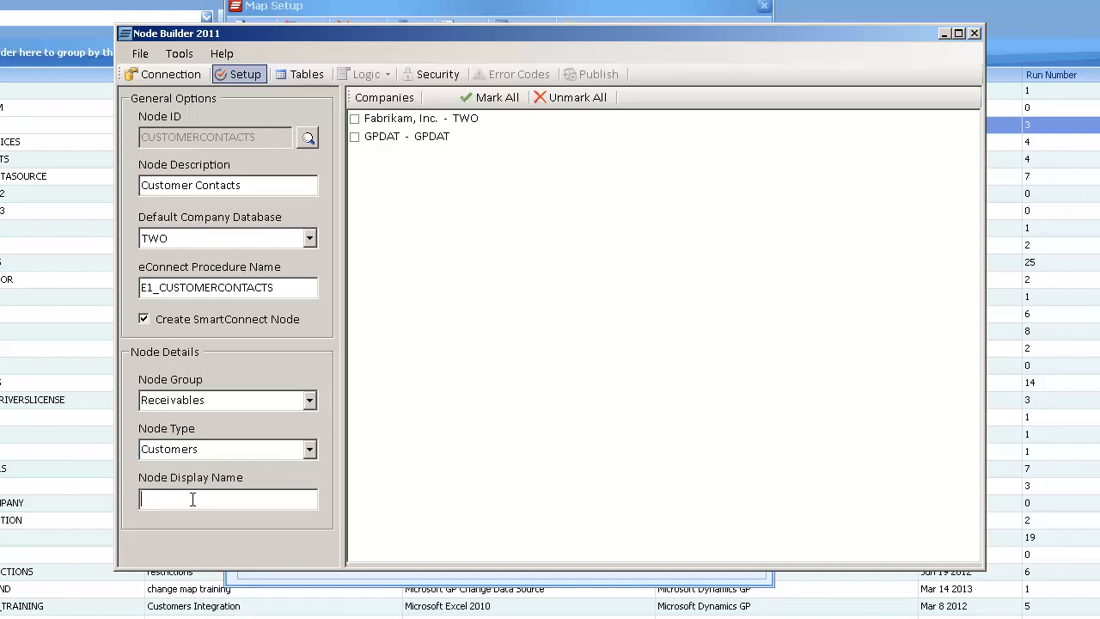
text(Customer)
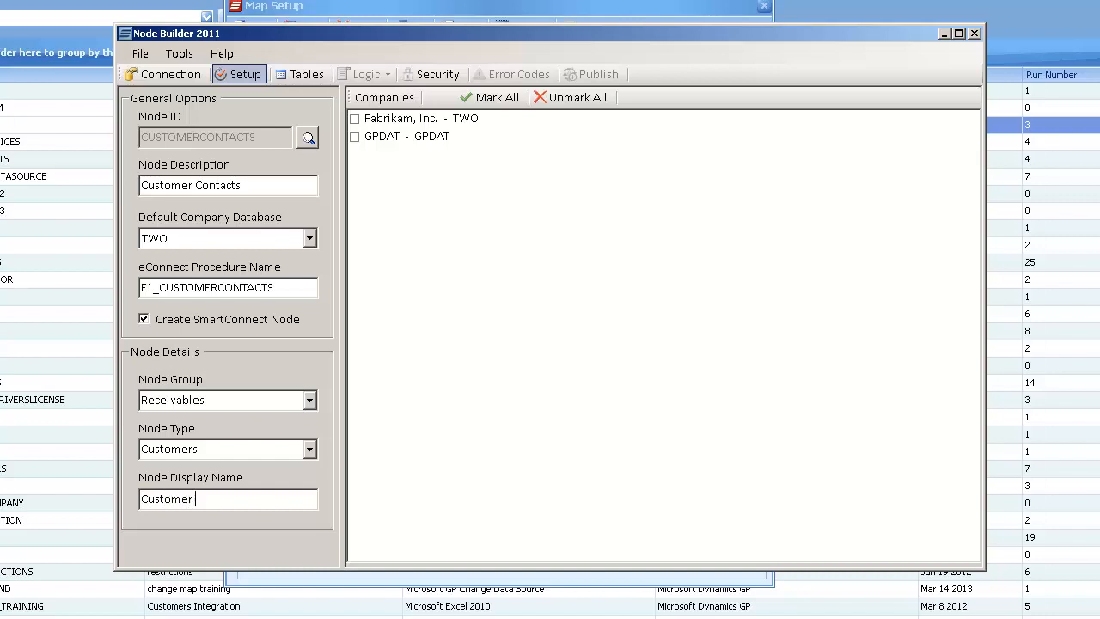
text(Contacts)
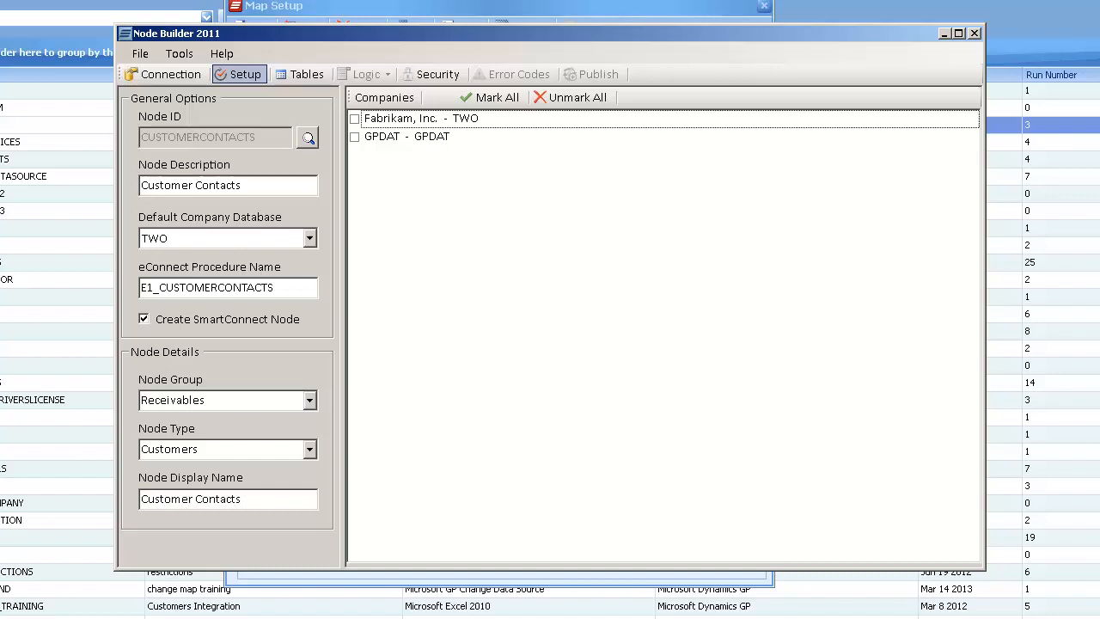
click(354, 118)
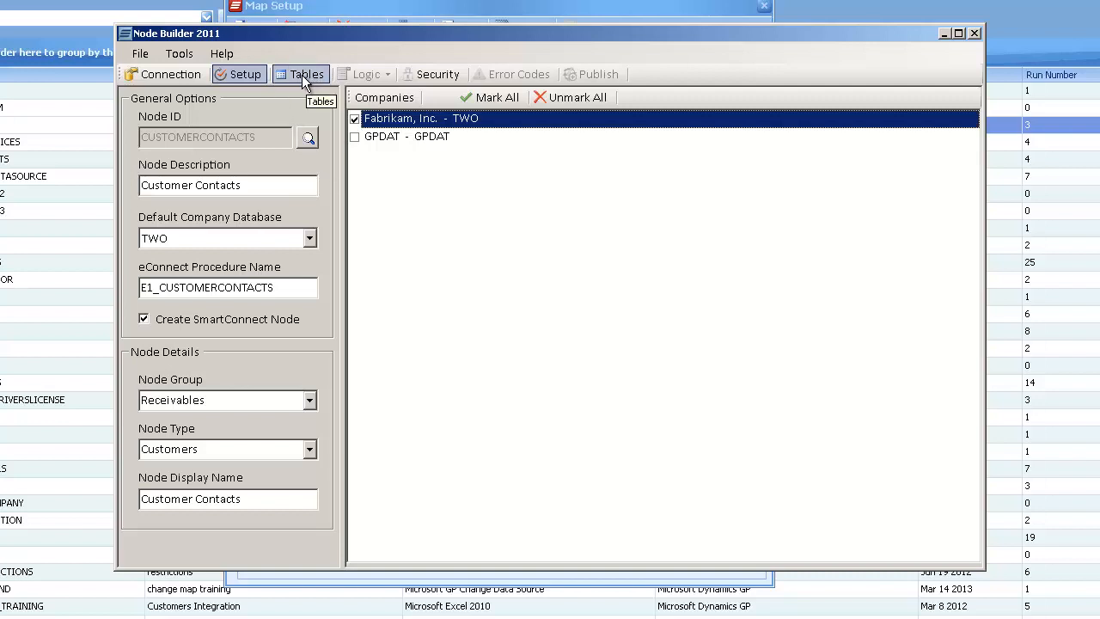
click(306, 74)
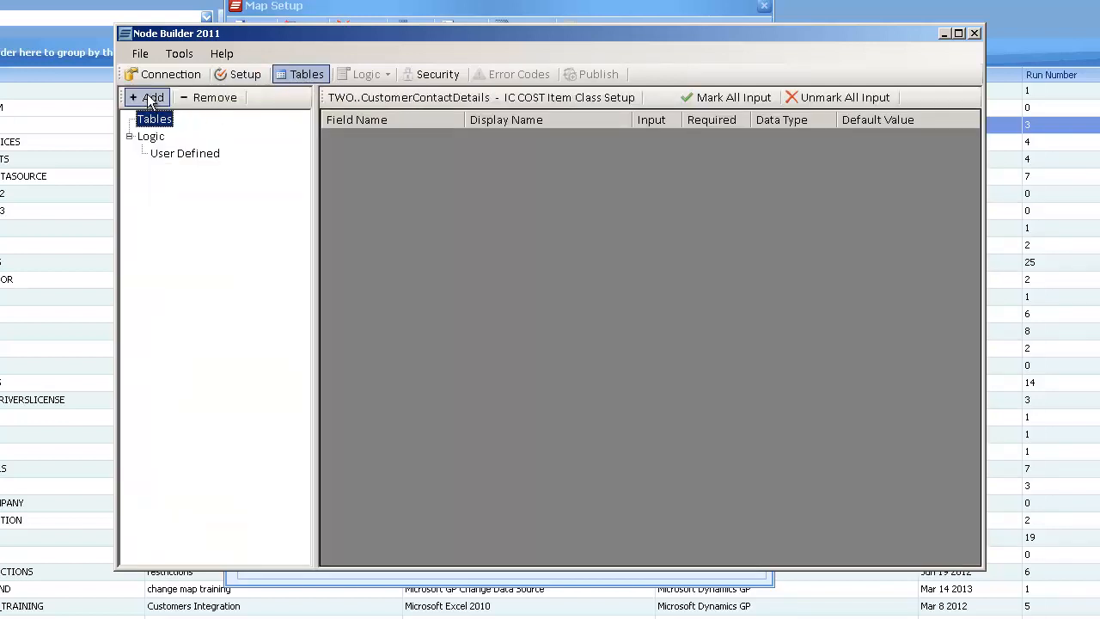
- Add the CustomerContactDetails table and mark all five fields as input
click(147, 97)
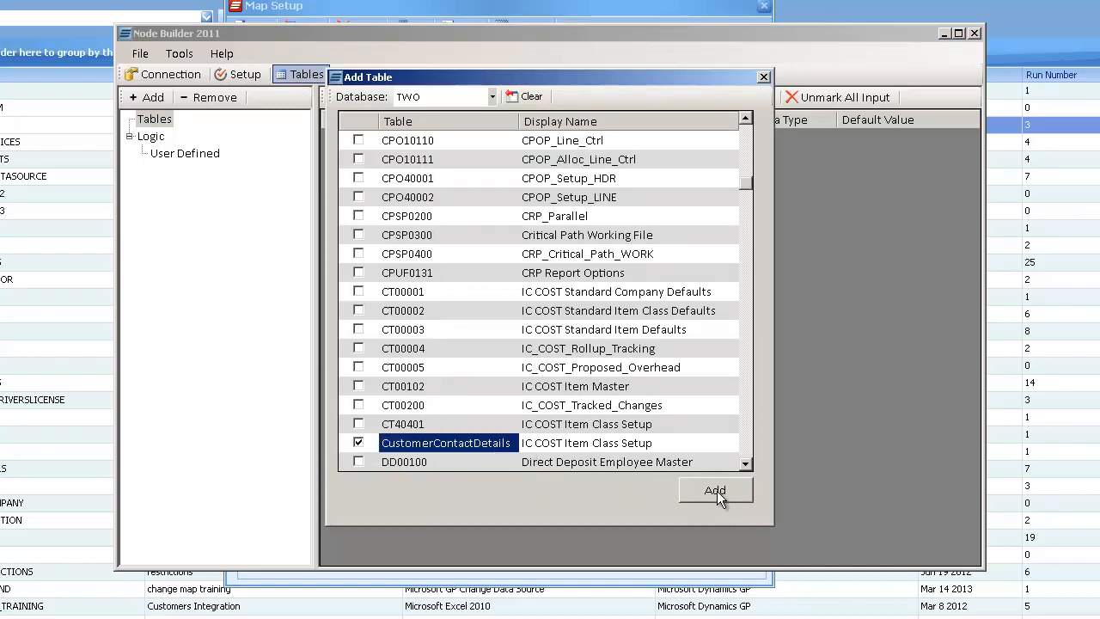
click(715, 489)
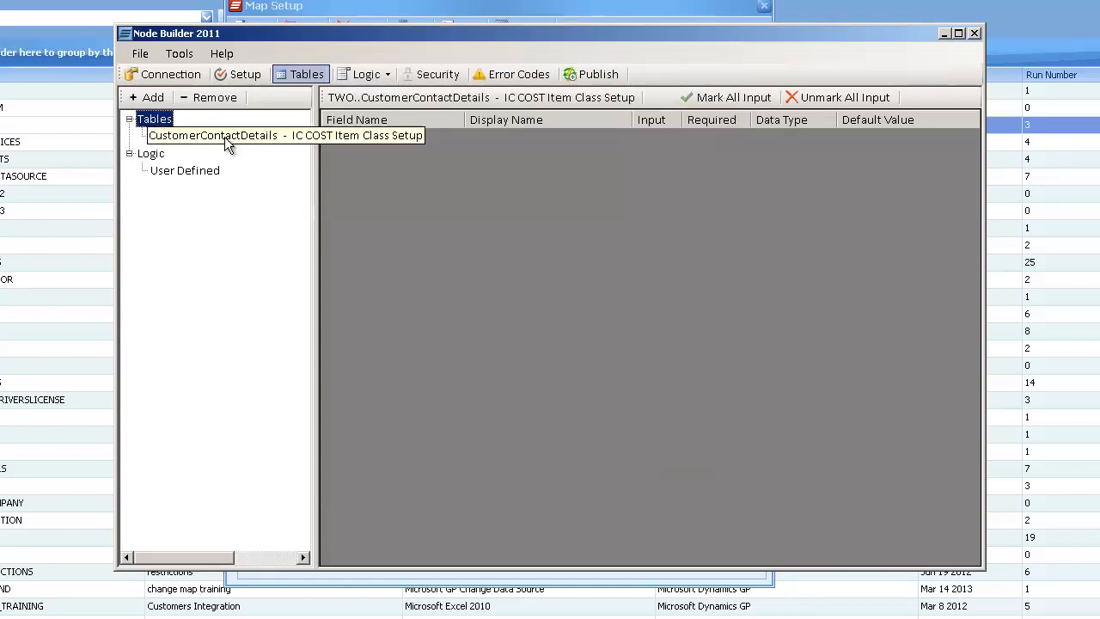
click(212, 136)
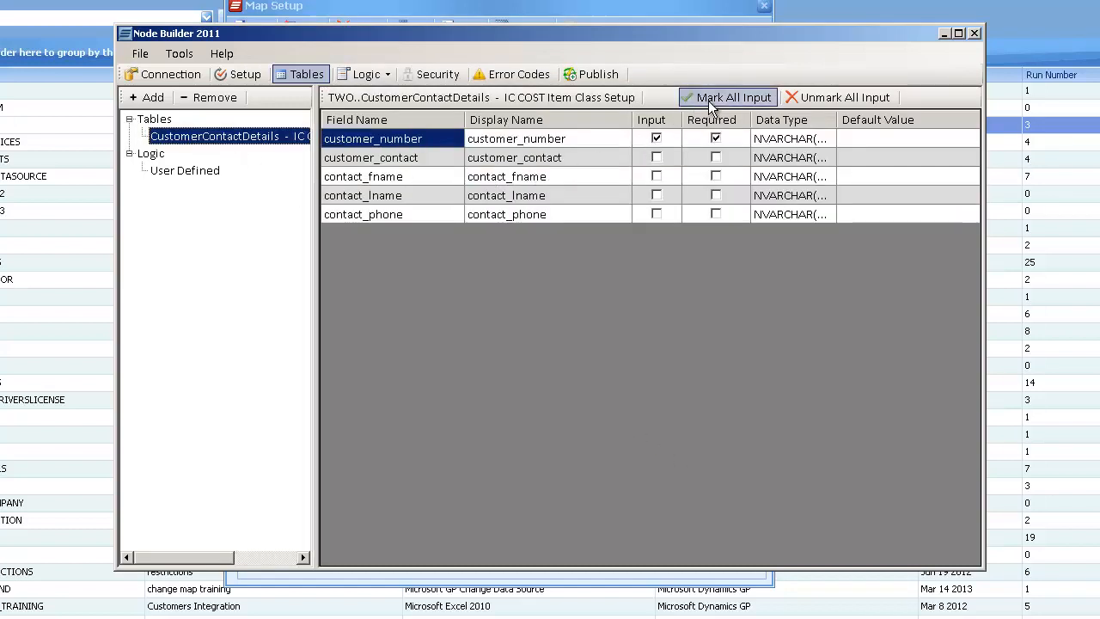
click(735, 96)
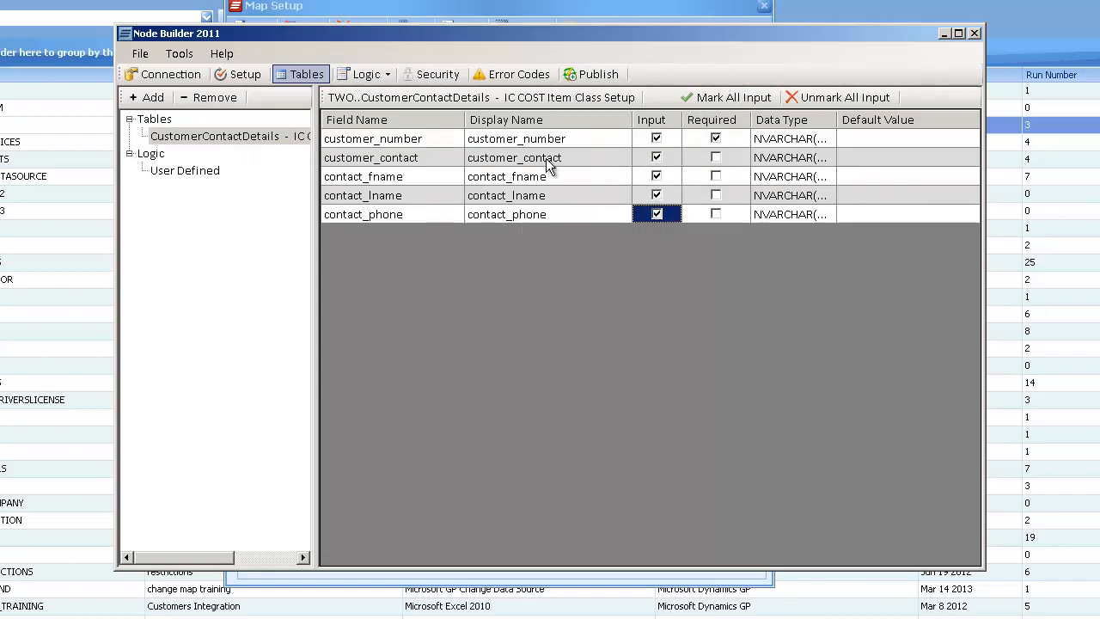
mouse_move(366, 74)
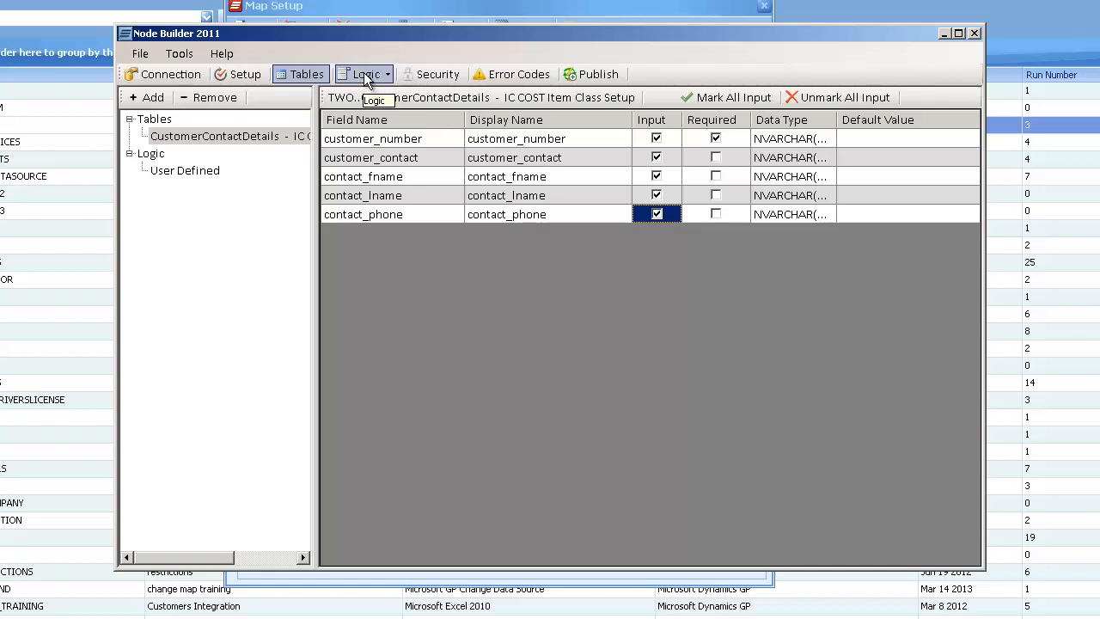
- Review the Logic options, publish CUSTOMERCONTACTS, and dismiss the success message
click(365, 74)
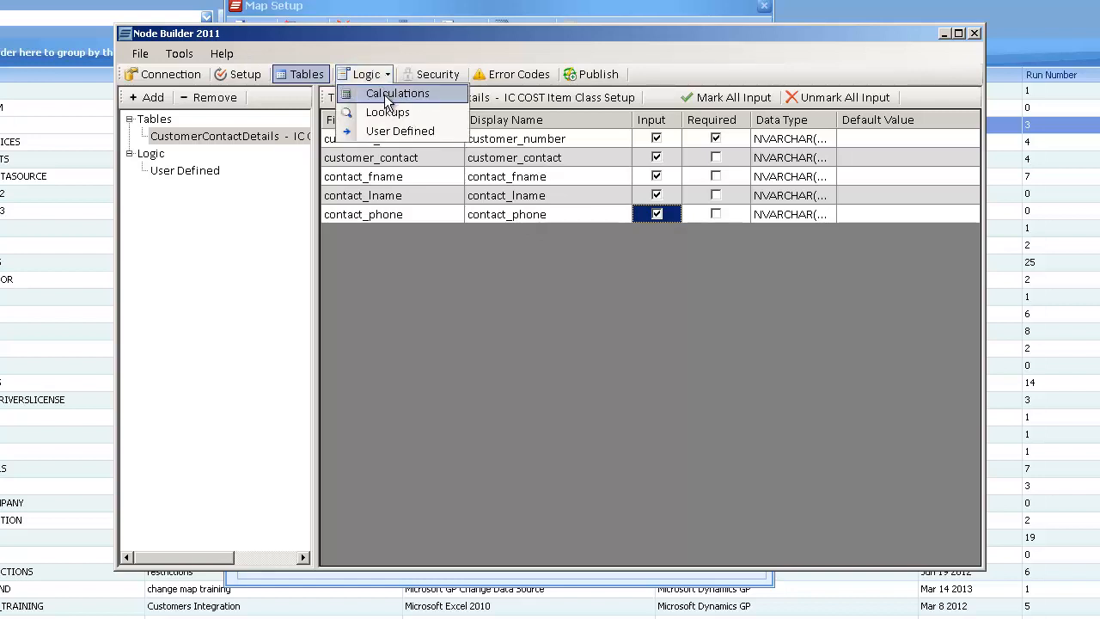
mouse_move(387, 112)
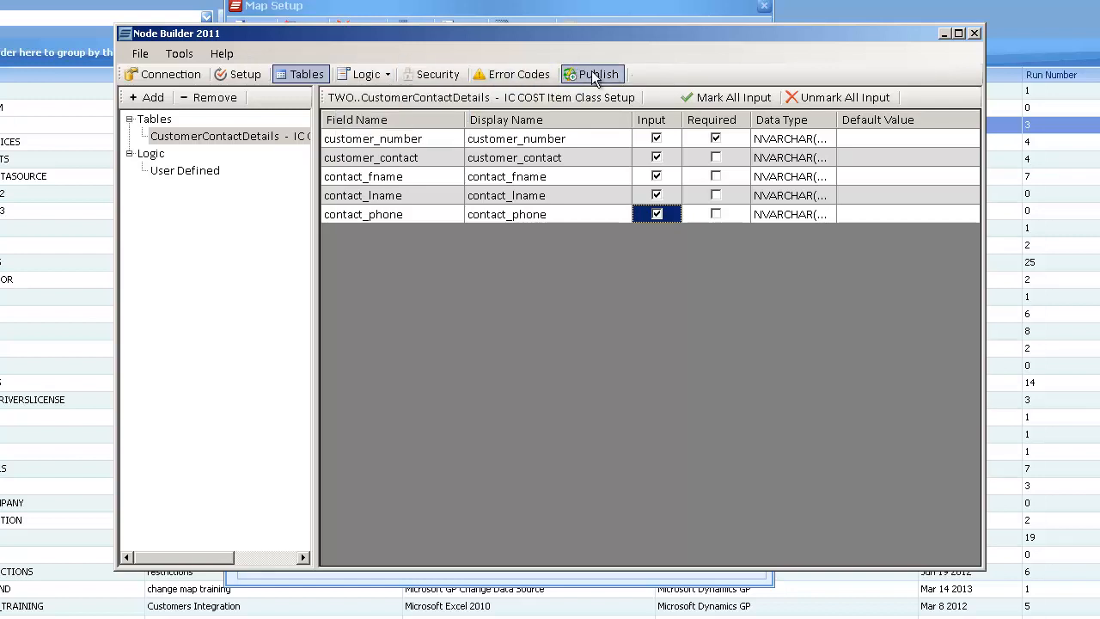
mouse_move(592, 82)
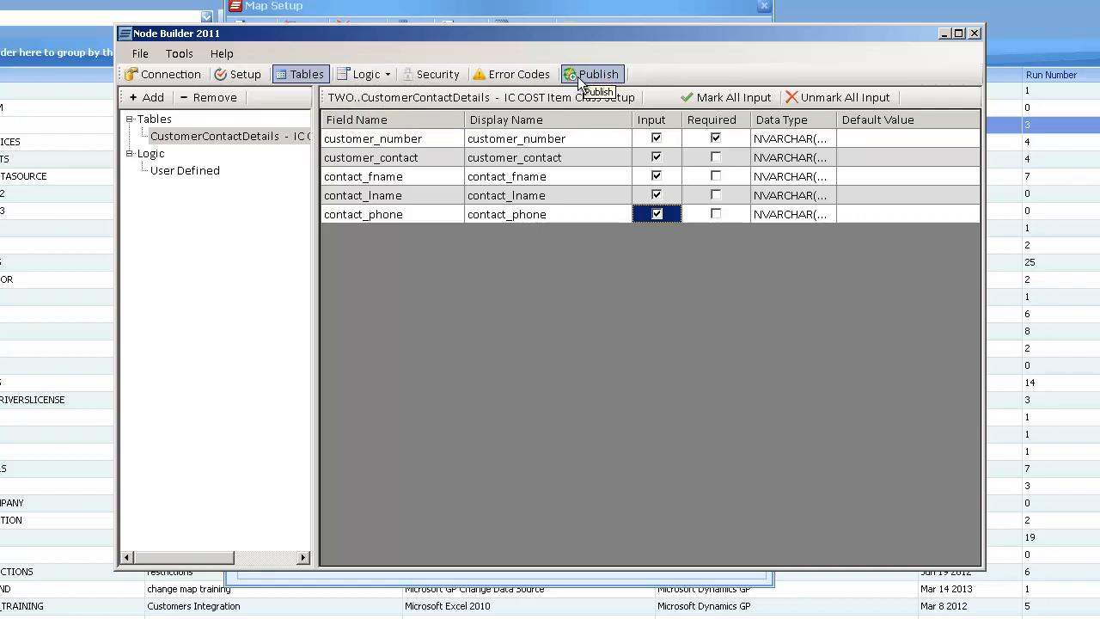
click(592, 74)
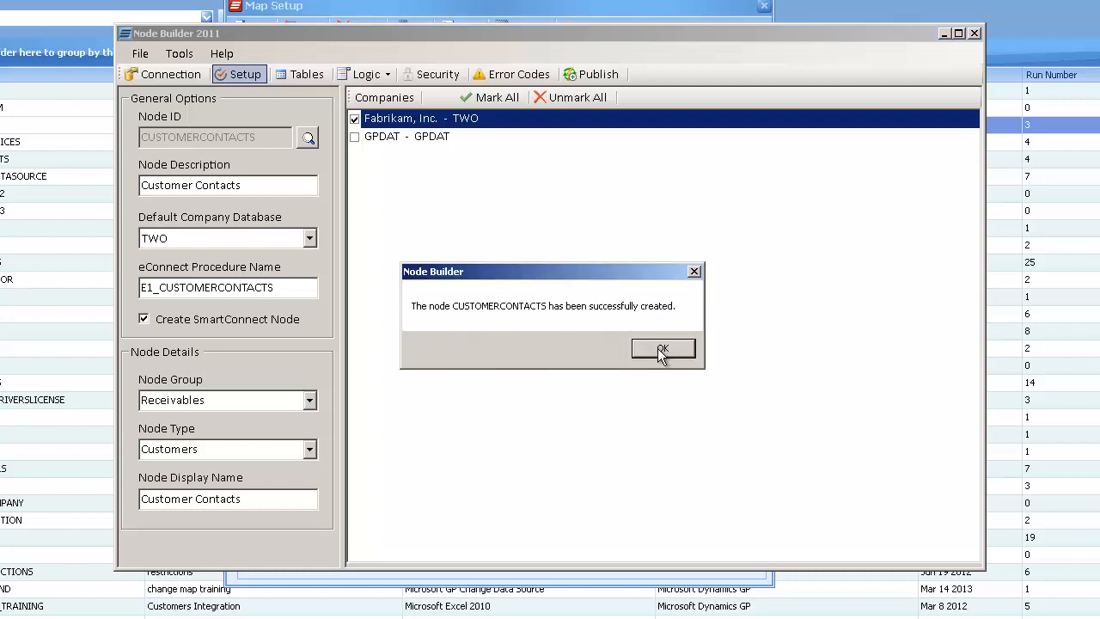
click(662, 349)
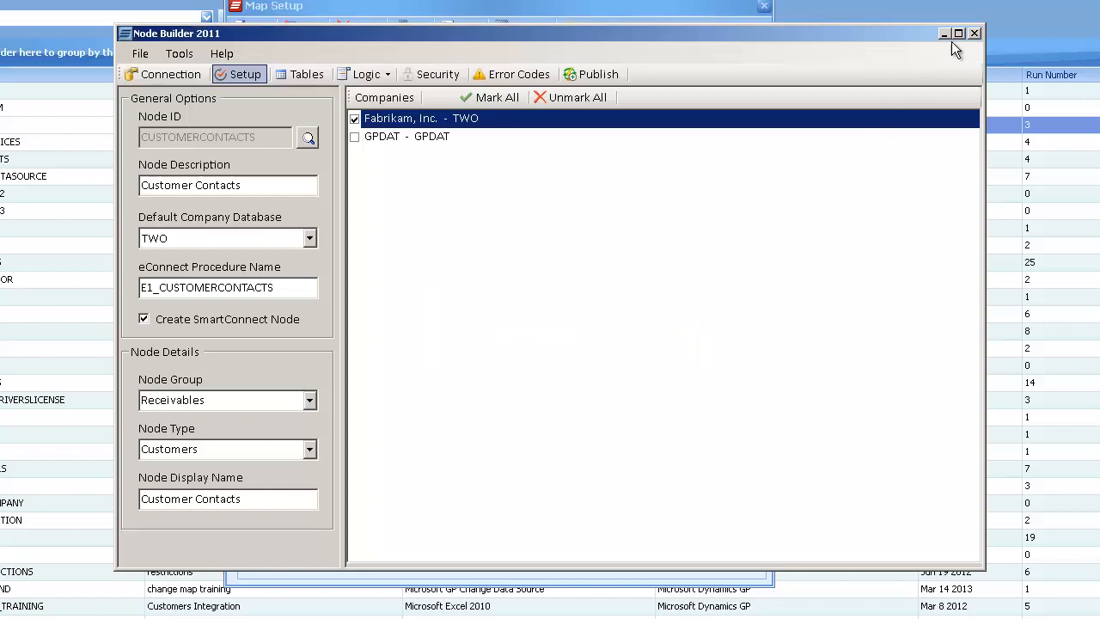
- Reload map 'customer', expand Destination, and select the new Customer Contacts node
click(974, 32)
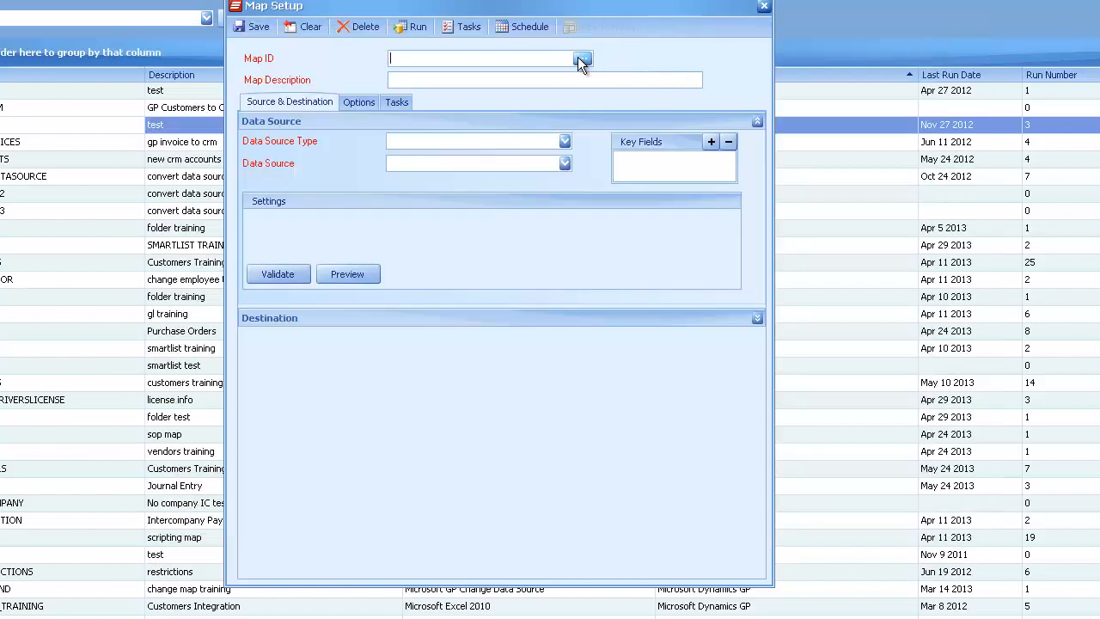
text(customer)
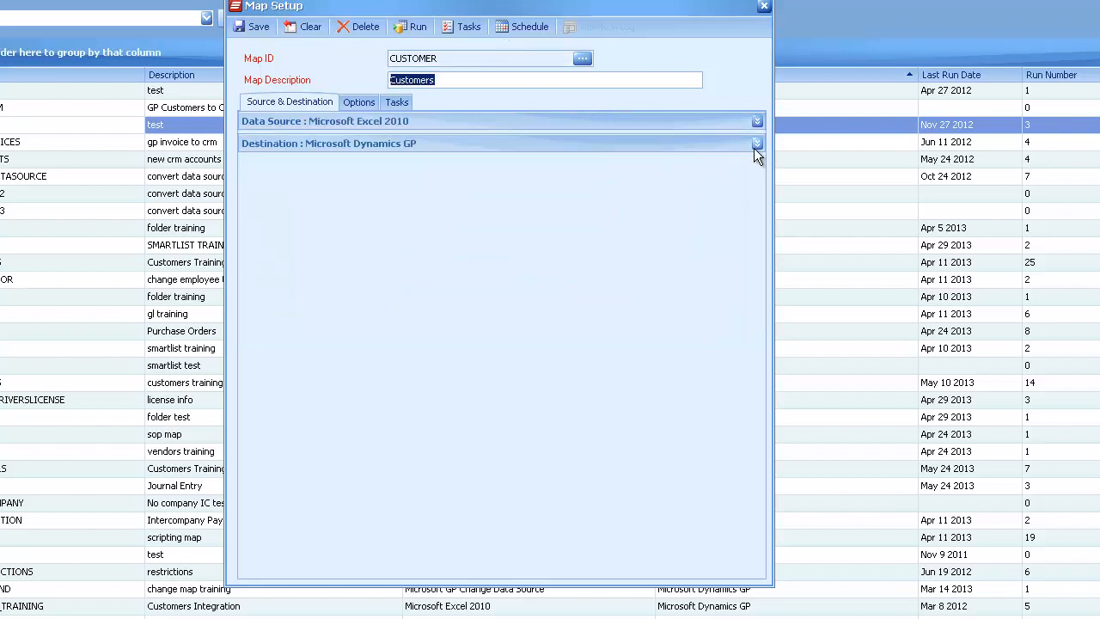
click(757, 143)
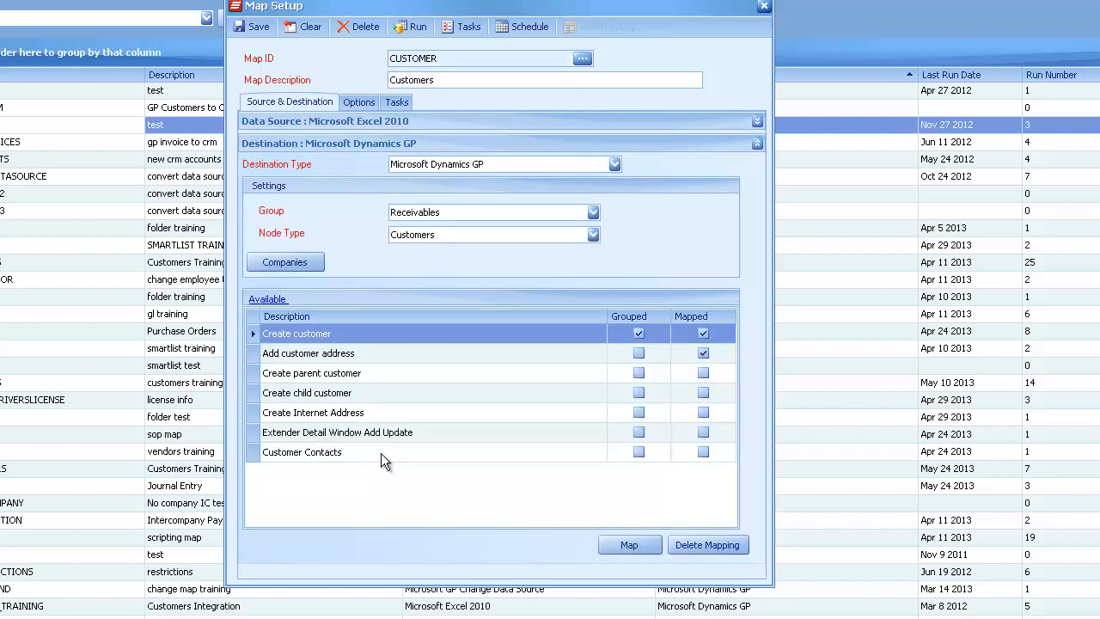
click(302, 451)
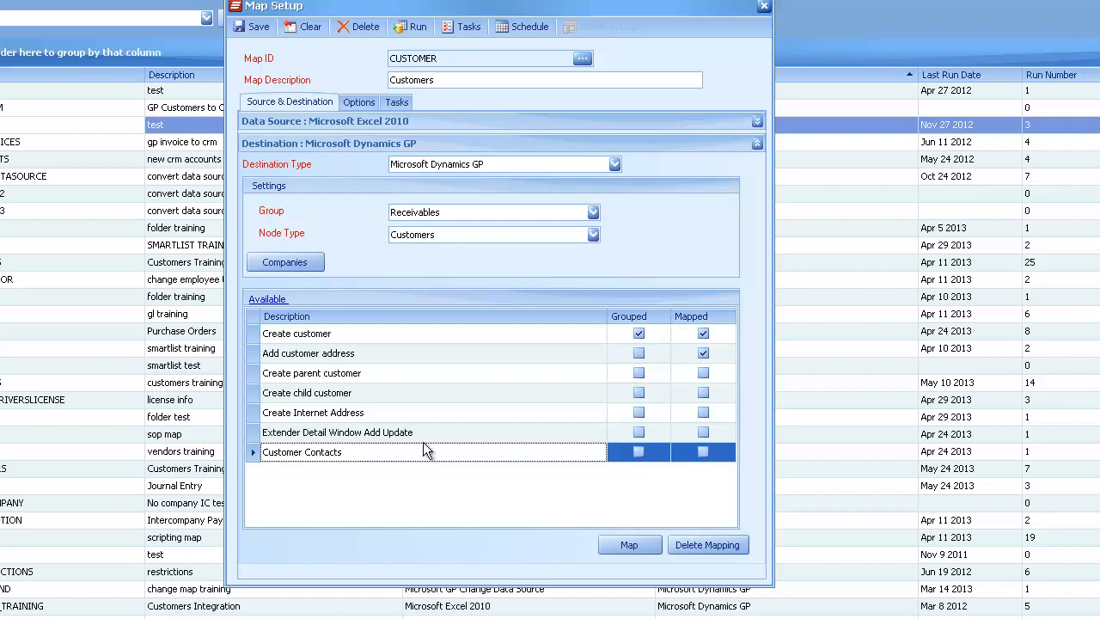
mouse_move(457, 459)
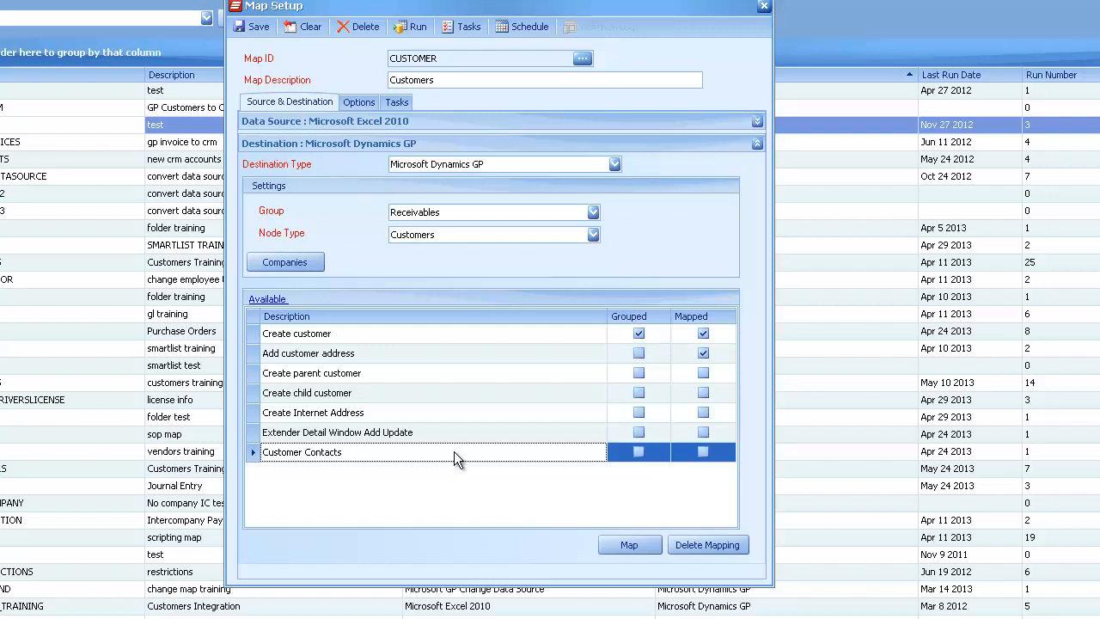
mouse_move(500, 462)
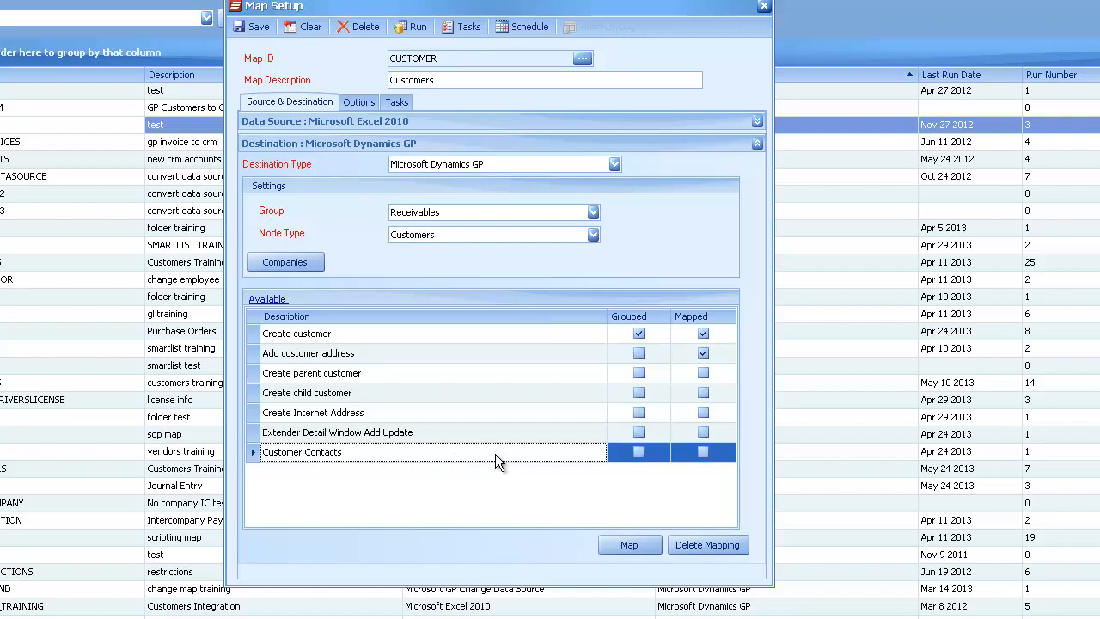
- Open the SmartConnect Mapping window for the Customer Contacts node
click(629, 544)
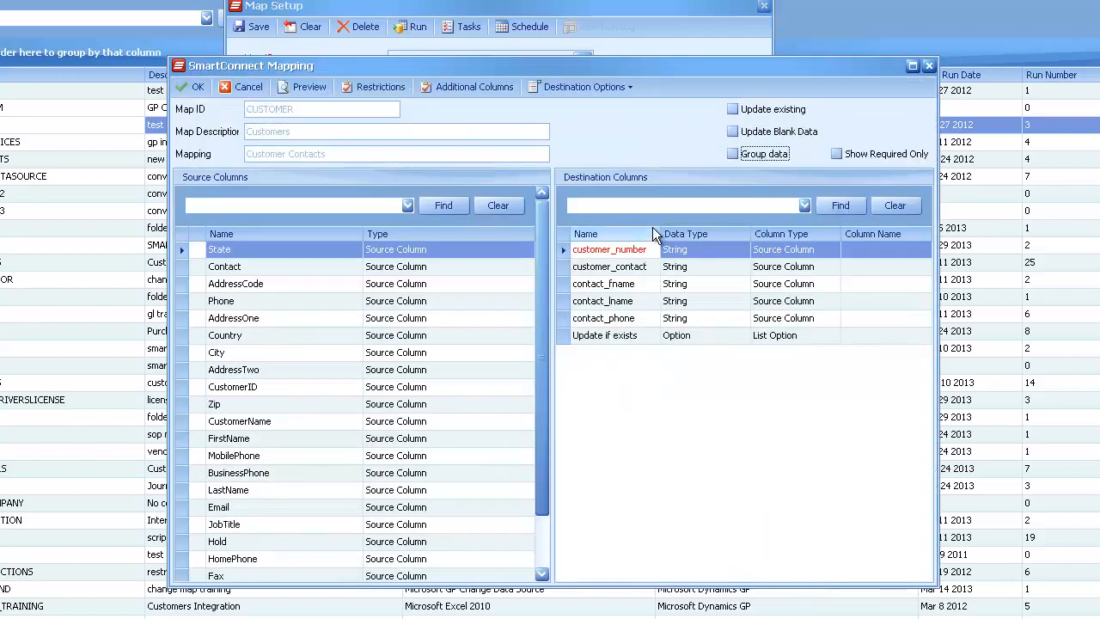
mouse_move(589, 262)
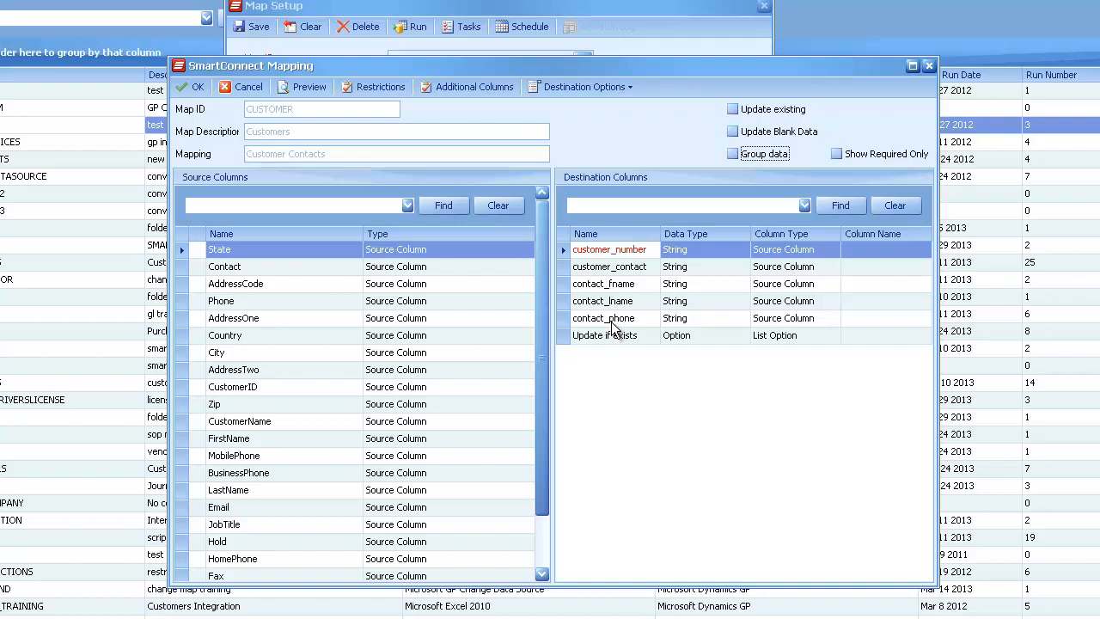
mouse_move(627, 326)
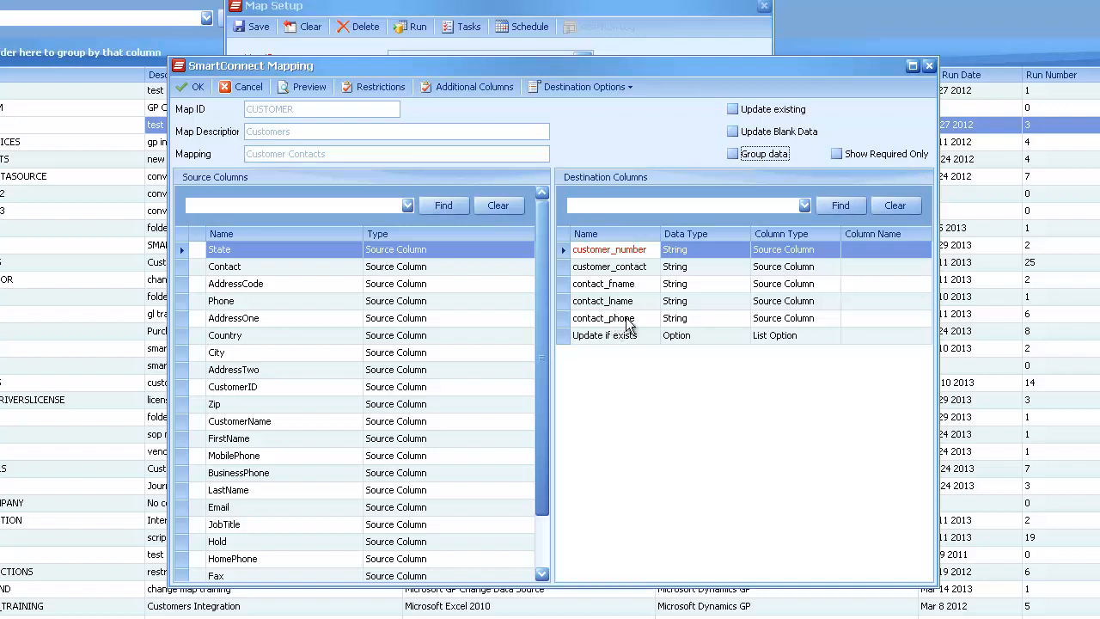
mouse_move(586, 279)
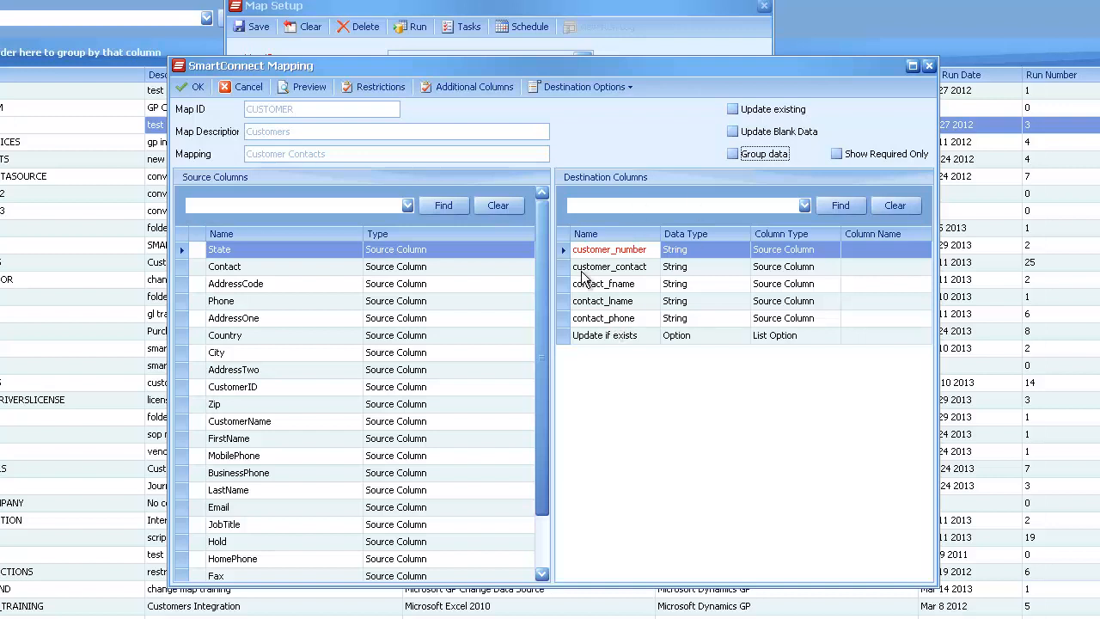